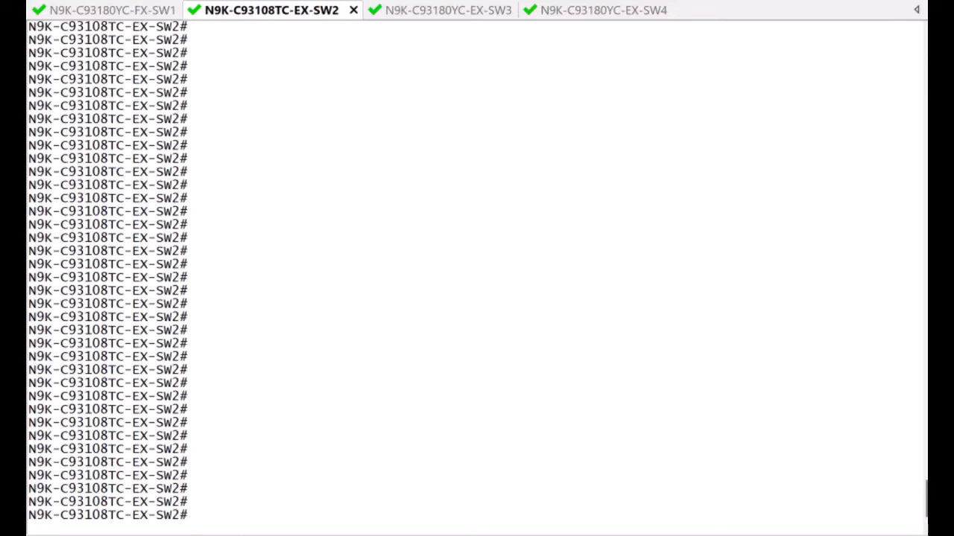
Display the full QoS running config with 'show run ipqos all' and page through its default 8q policies.
type("show run")
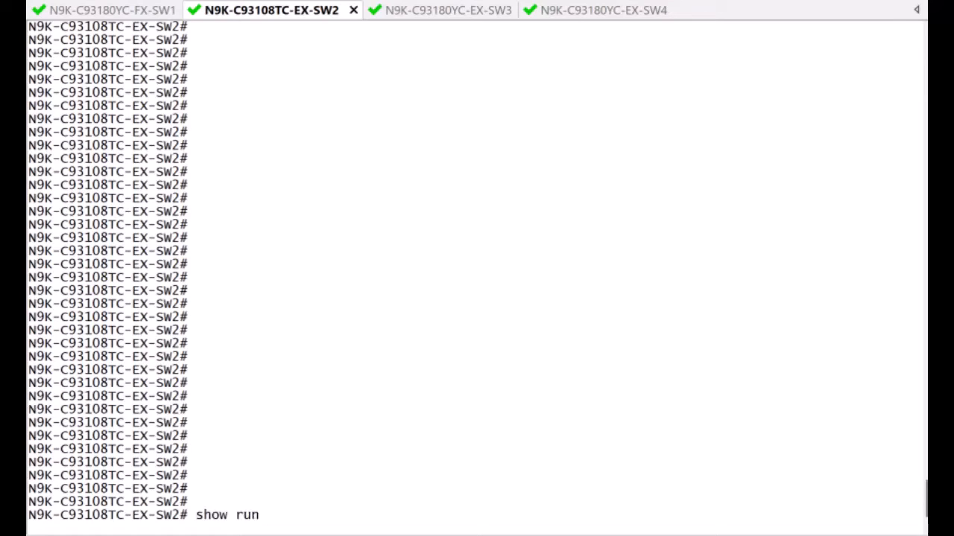
type("ipqos all")
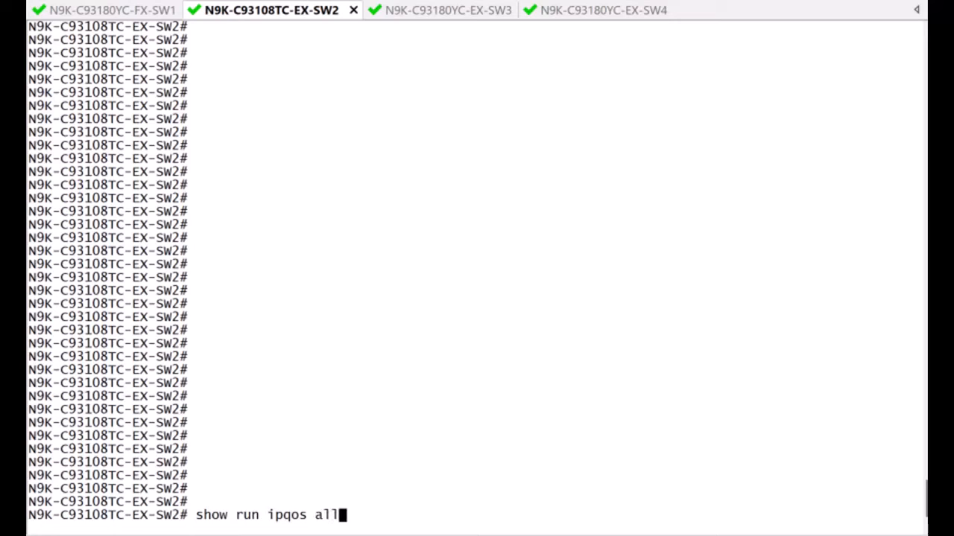
key("Return")
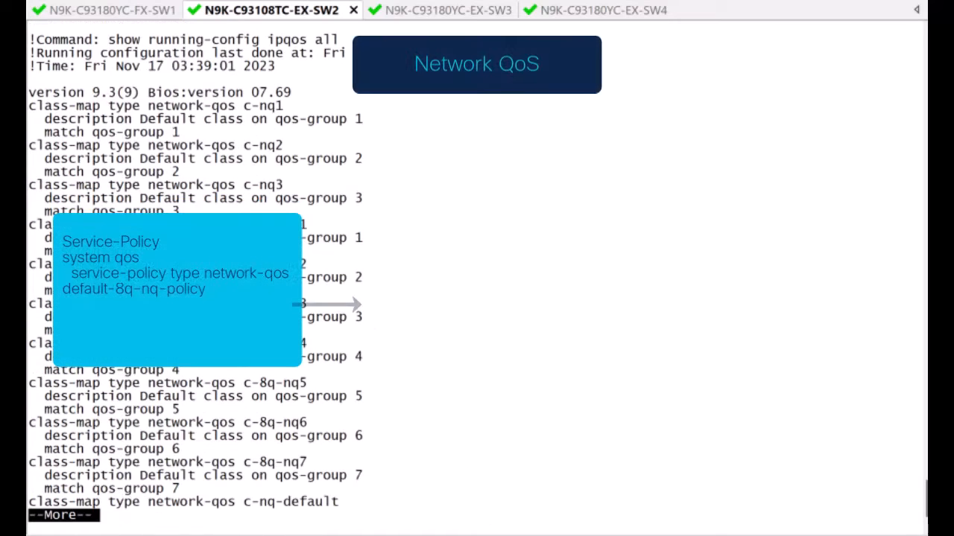
scroll("down", 3)
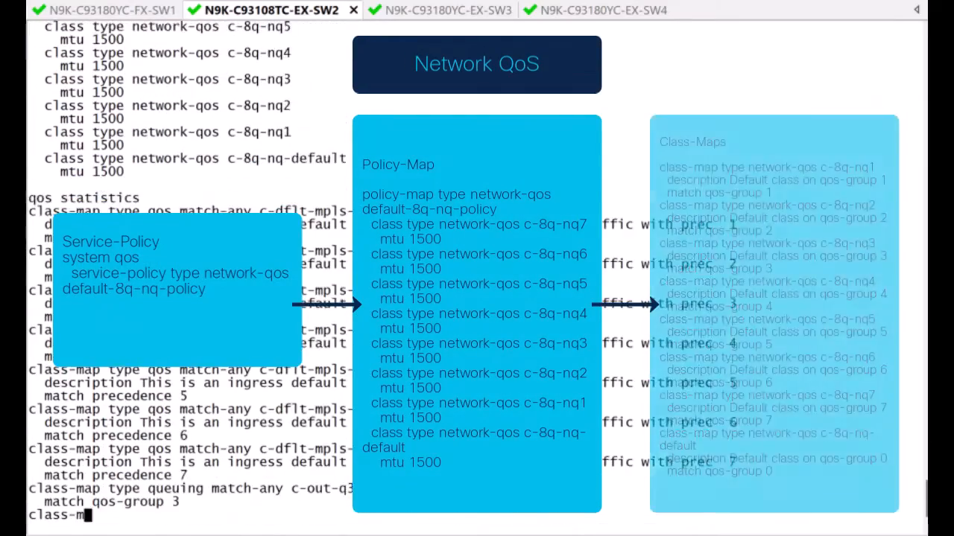
scroll("down", 3)
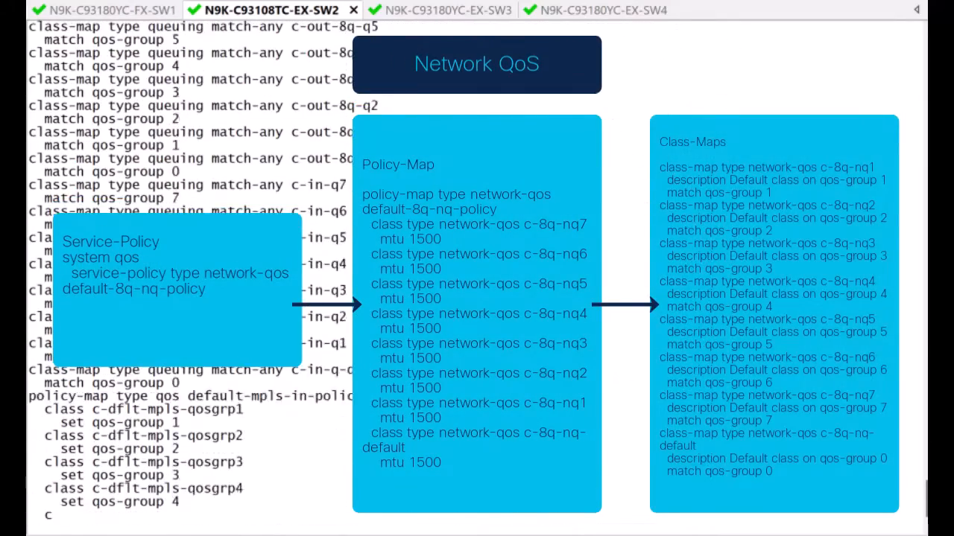
scroll("down", 3)
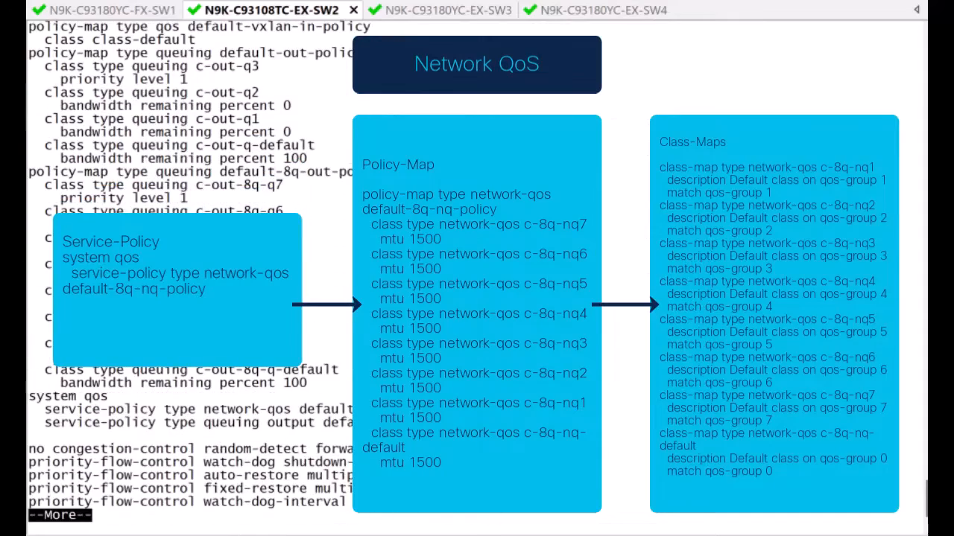
scroll("down", 3)
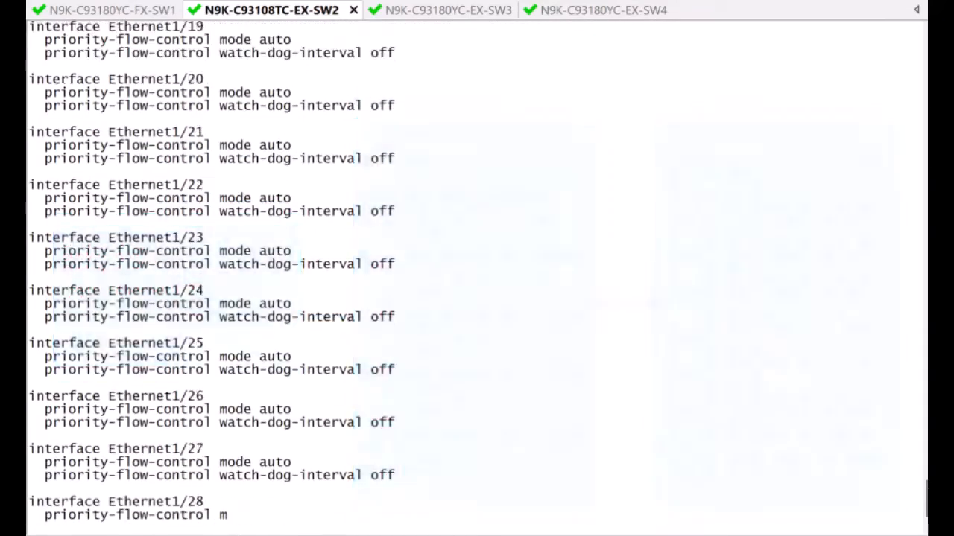
scroll("down", 3)
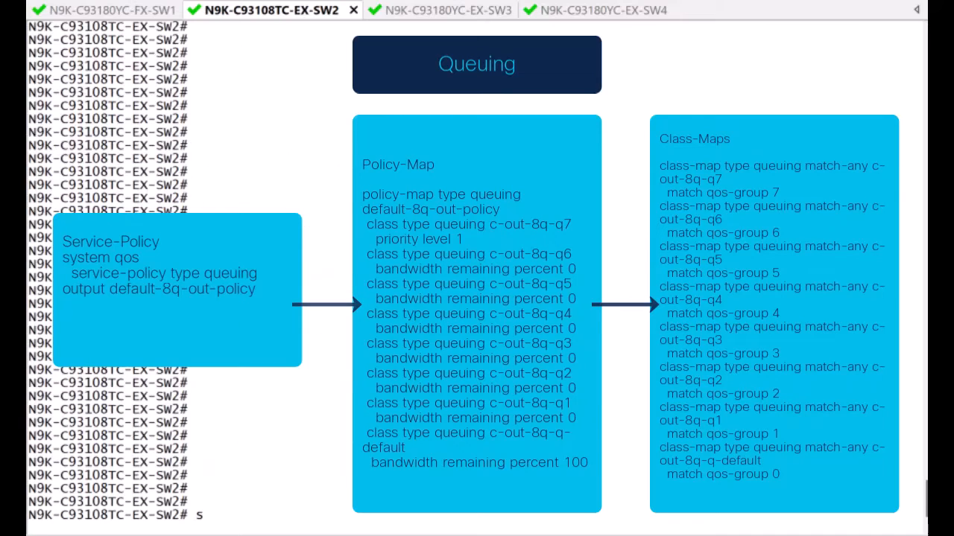
Review Ethernet1/2 egress queuing settings and per-QoS-group counters, then quit the output.
type("show queuing i")
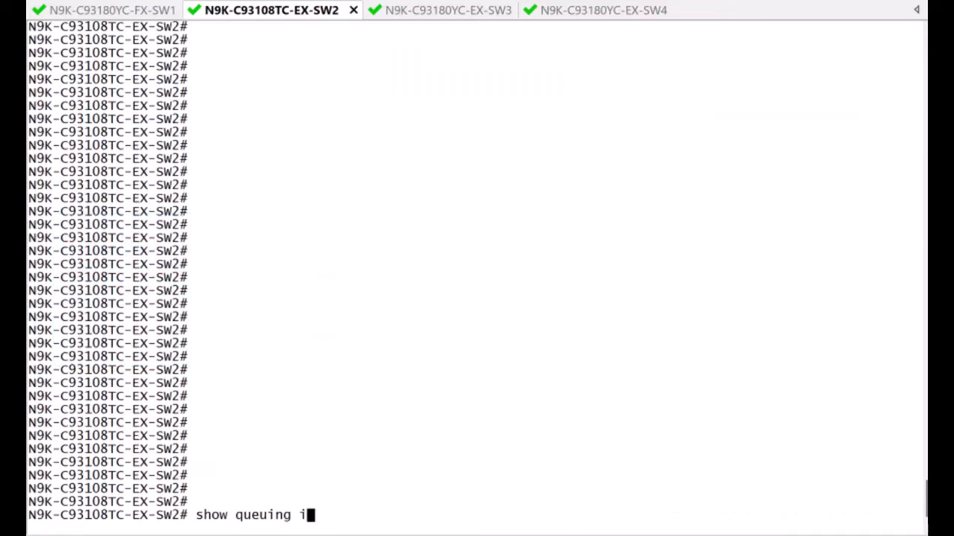
type("nterface e1/2")
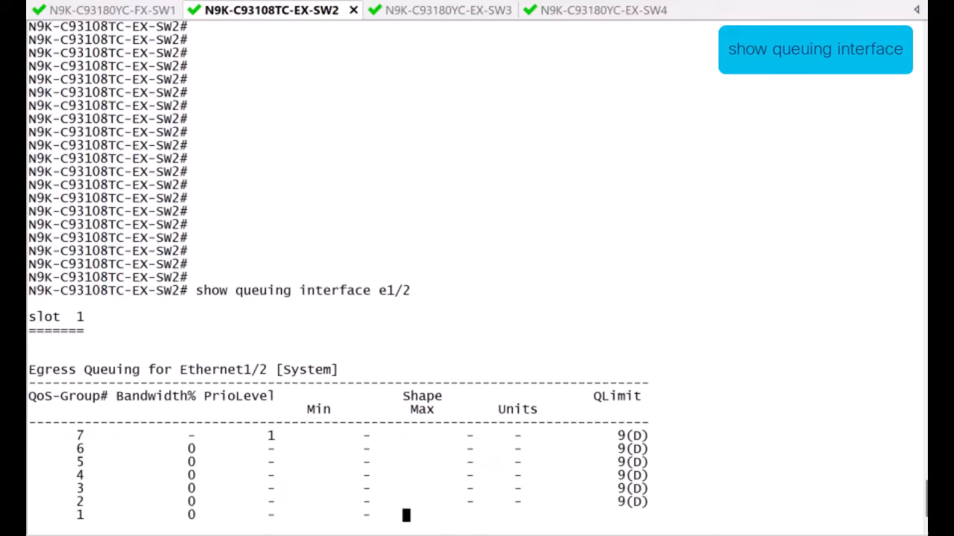
scroll("down", 3)
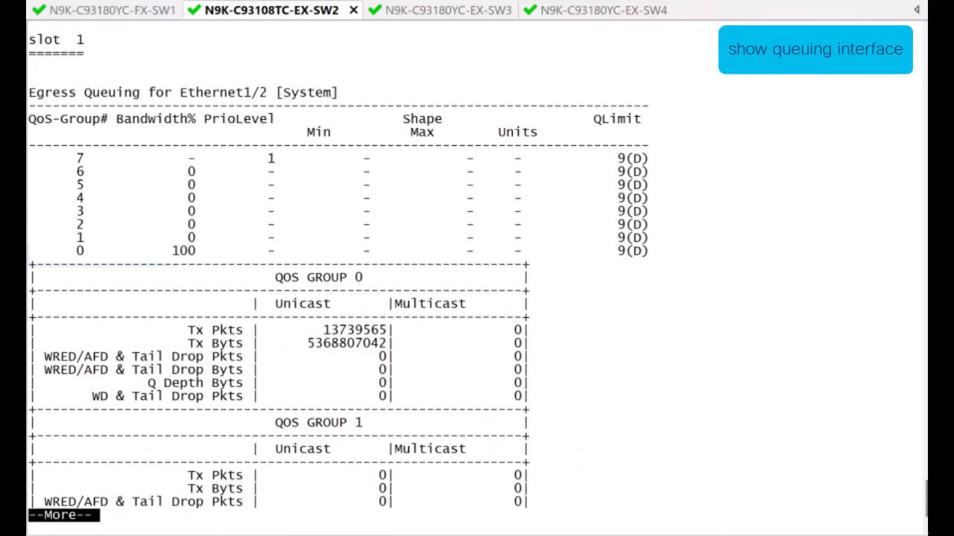
left_click(814, 49)
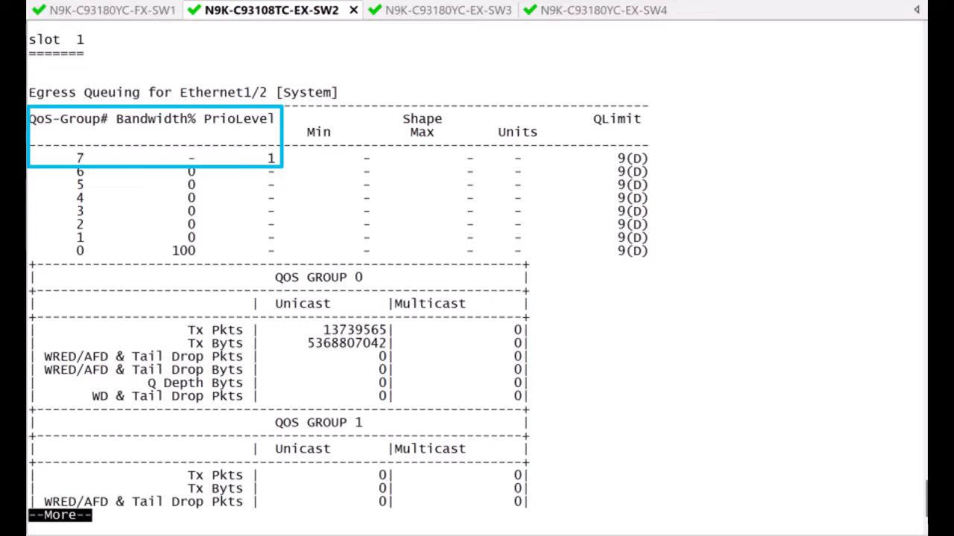
scroll("down", 3)
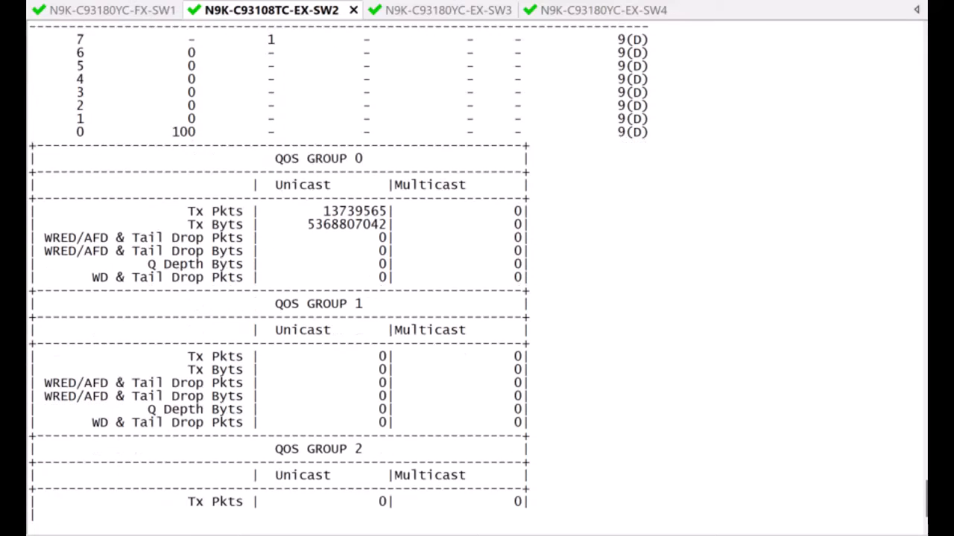
scroll("down", 3)
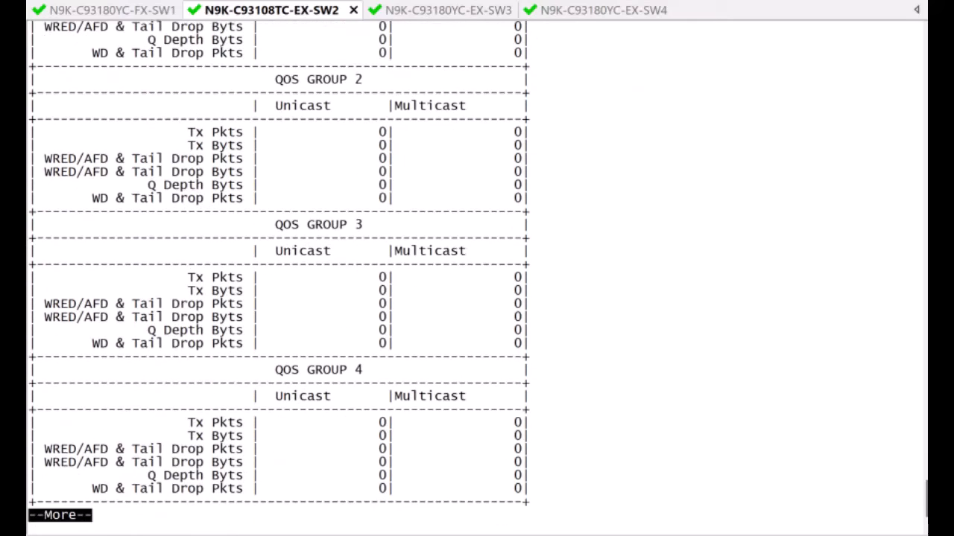
scroll("down", 3)
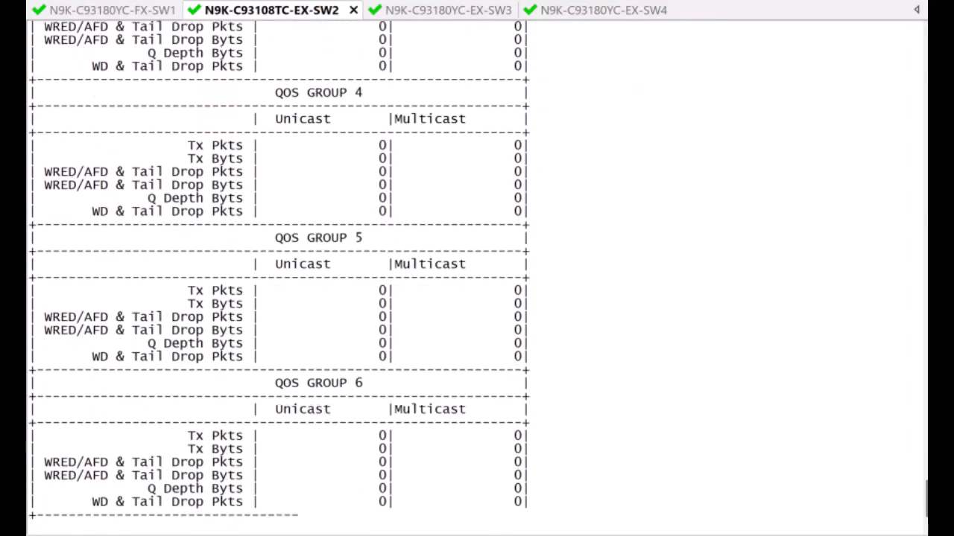
scroll("down", 3)
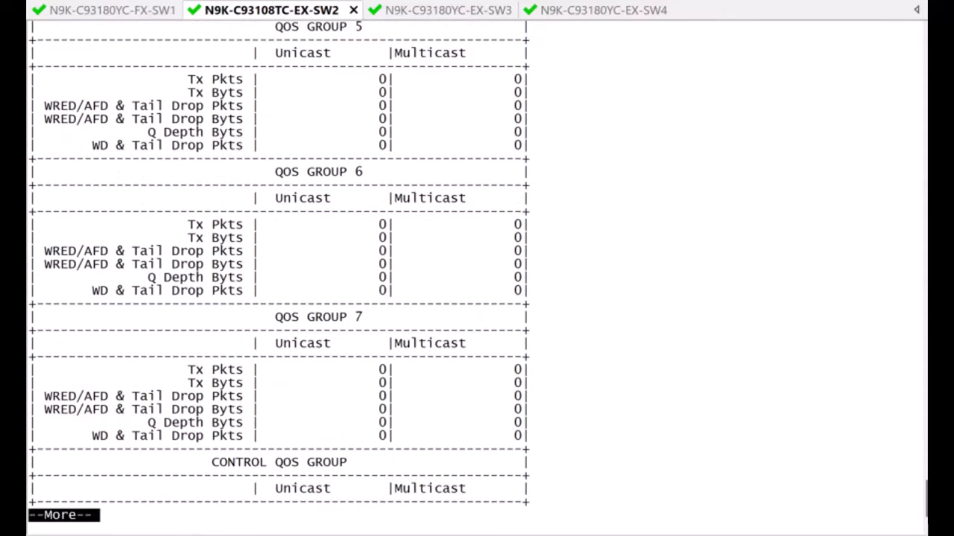
key("q")
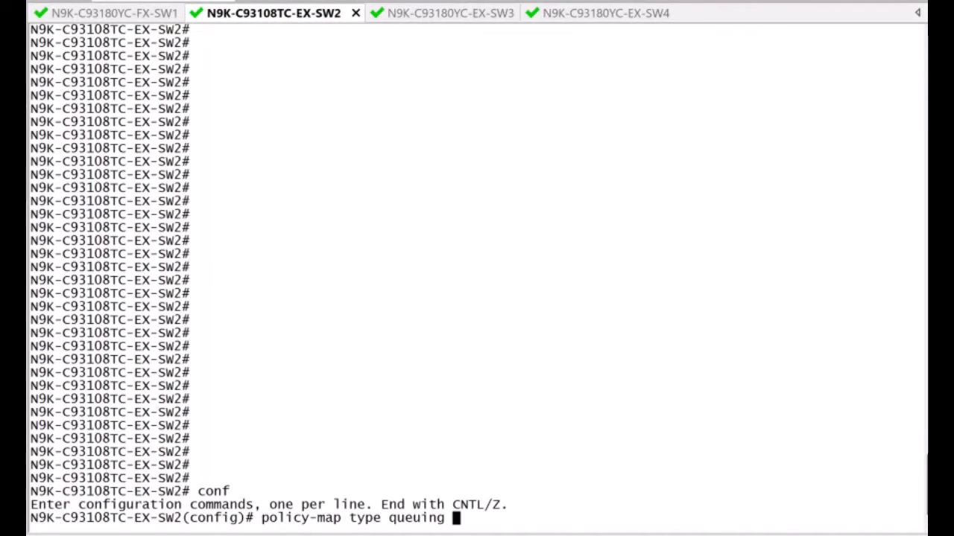
Create the queuing policy-map queuing-egress-8q-pm.
type("queuing-egress")
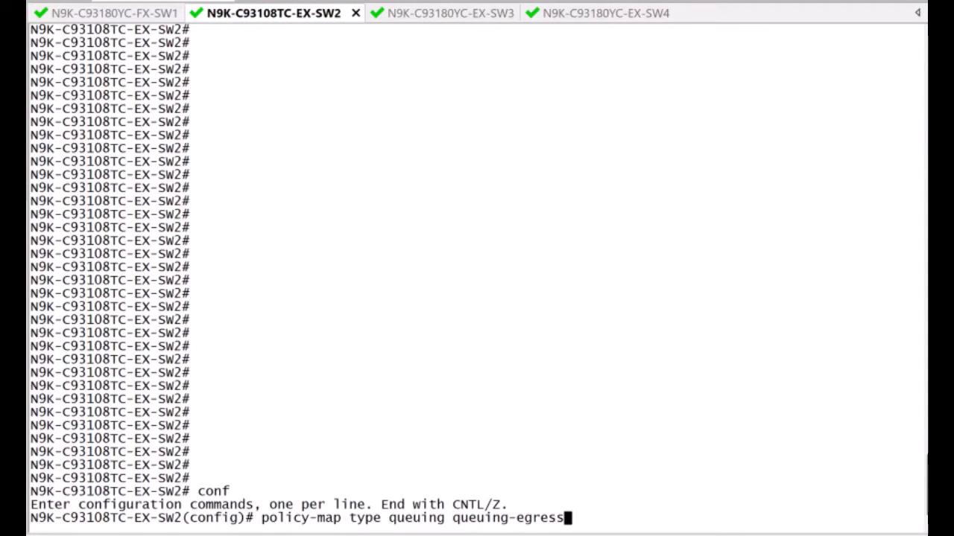
type("-8q-pm")
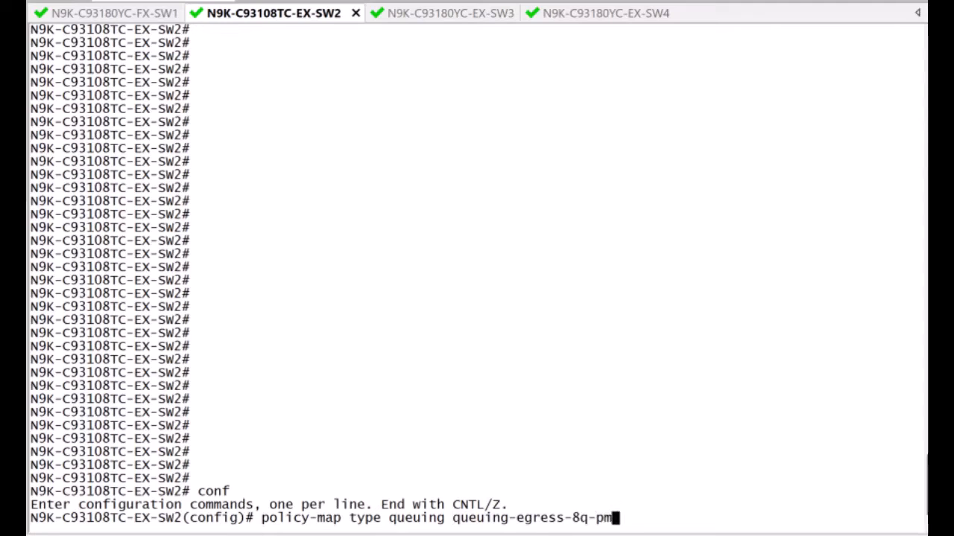
key("Return")
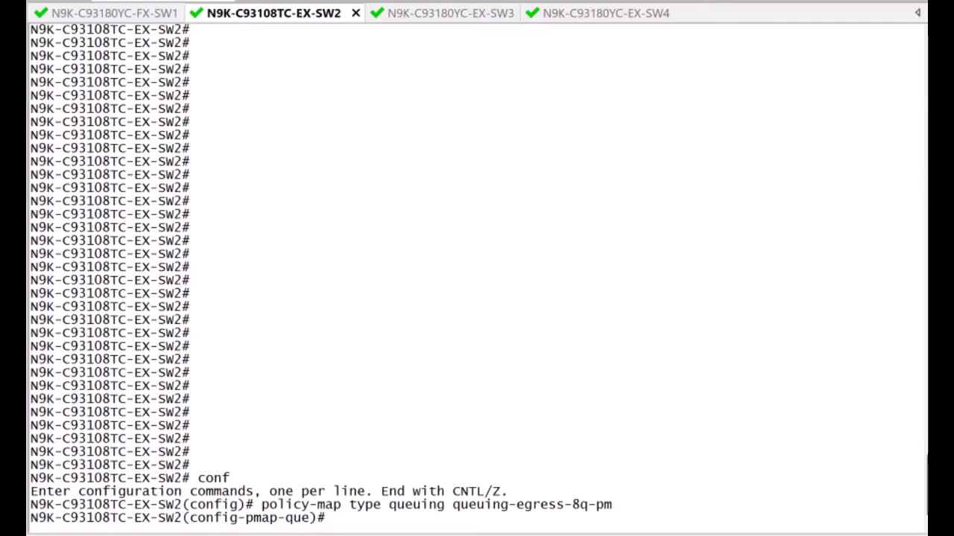
Add the c-out-8q queuing classes with q7 priority level 1 and 10/30/40/20 remaining bandwidth.
type("cl")
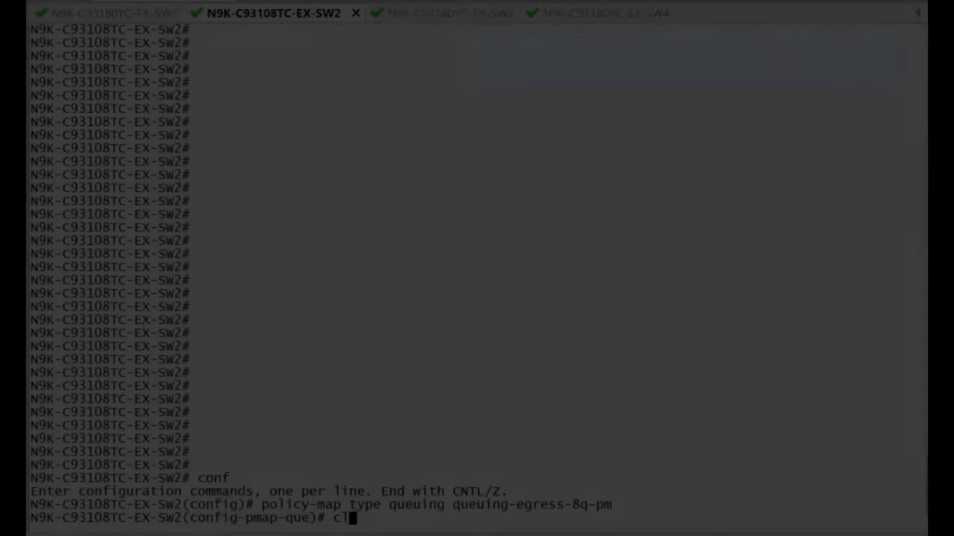
type("lass type")
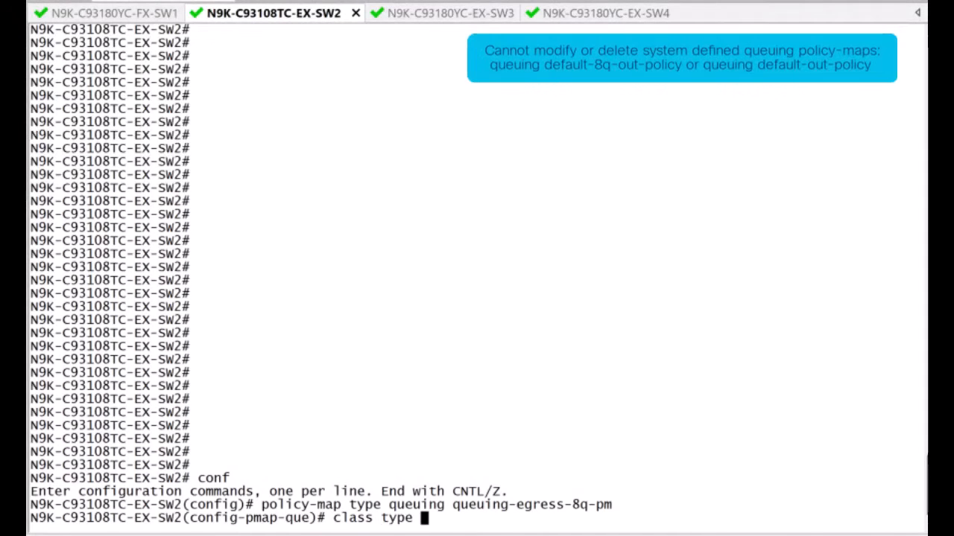
type("queuing c-out-8q-q7")
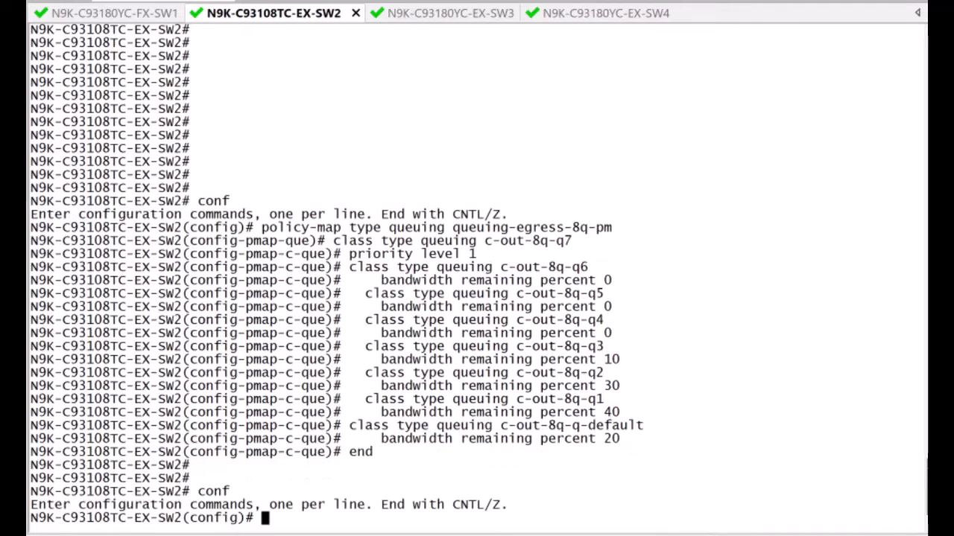
Define qos-gold-acl for 10.10.10.0/24 and qos-silver-acl for 10.10.50.0/24 with DSCP 32, mask 6.
type("system qos")
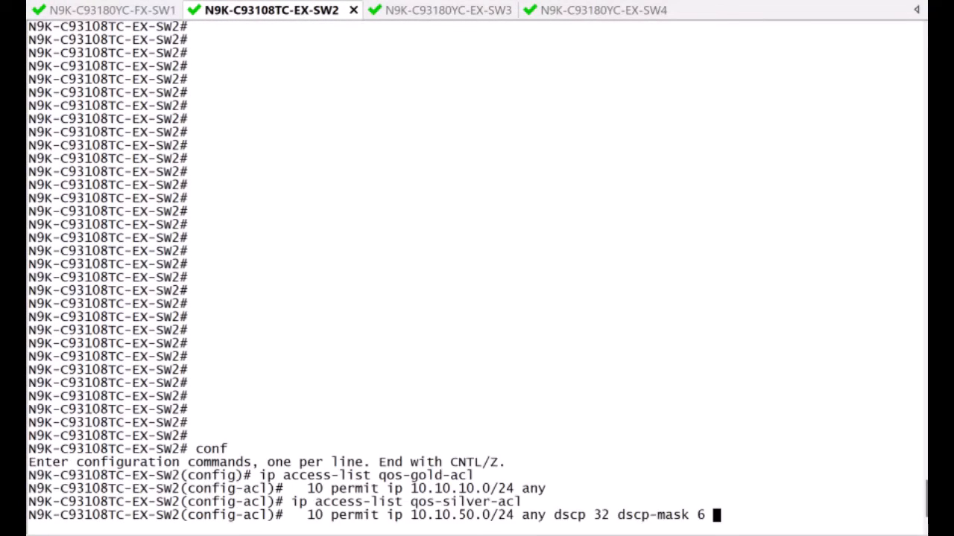
key("Return")
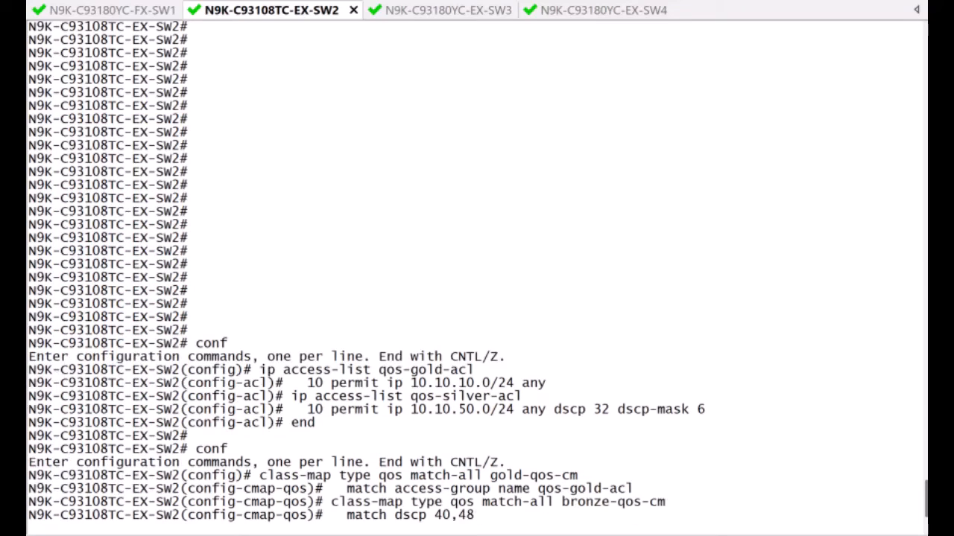
Make priority-qos-cm match DSCP 46 and have qos-ingress-pm send silver traffic to qos-group 2.
scroll("down", 3)
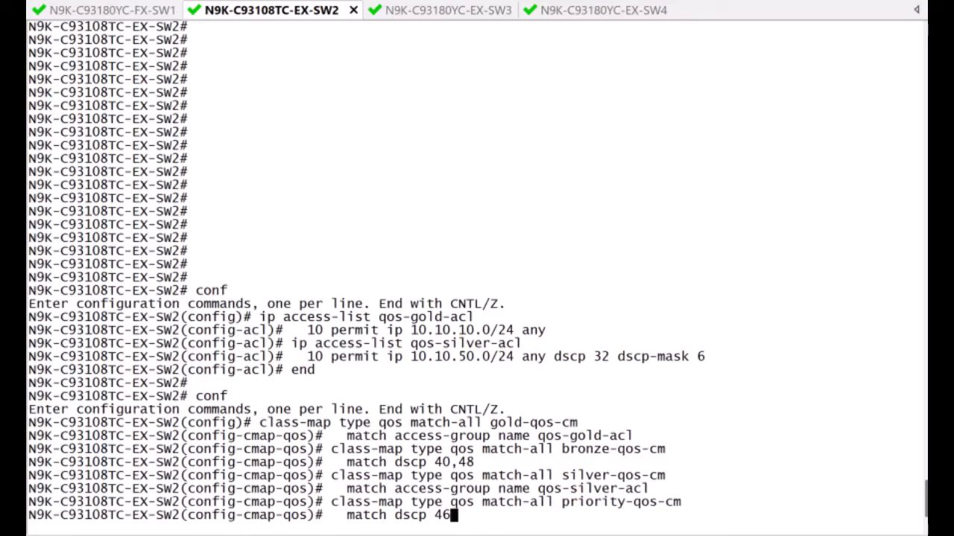
key("Return")
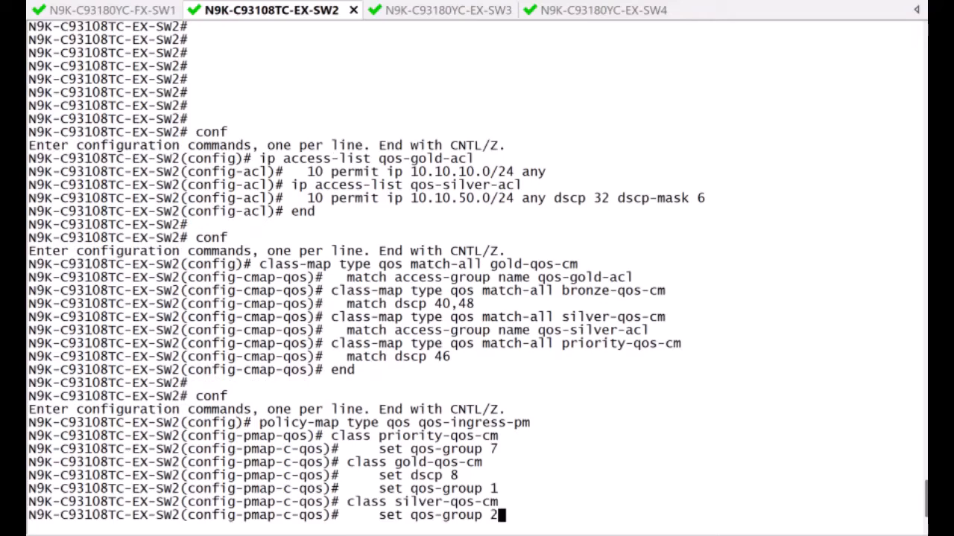
key("Return")
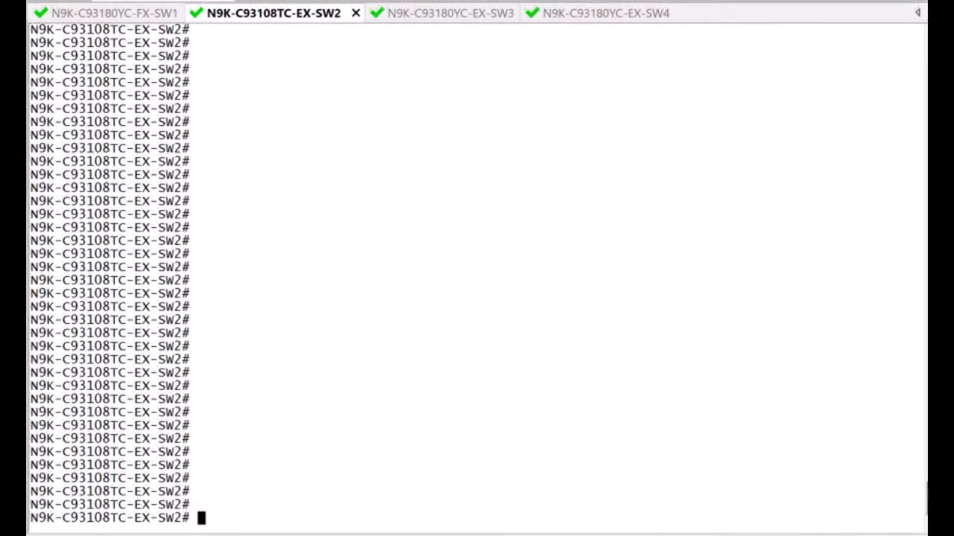
Check Ethernet1/2 egress queuing, where all unicast traffic still counts only in QoS group 0.
type("s")
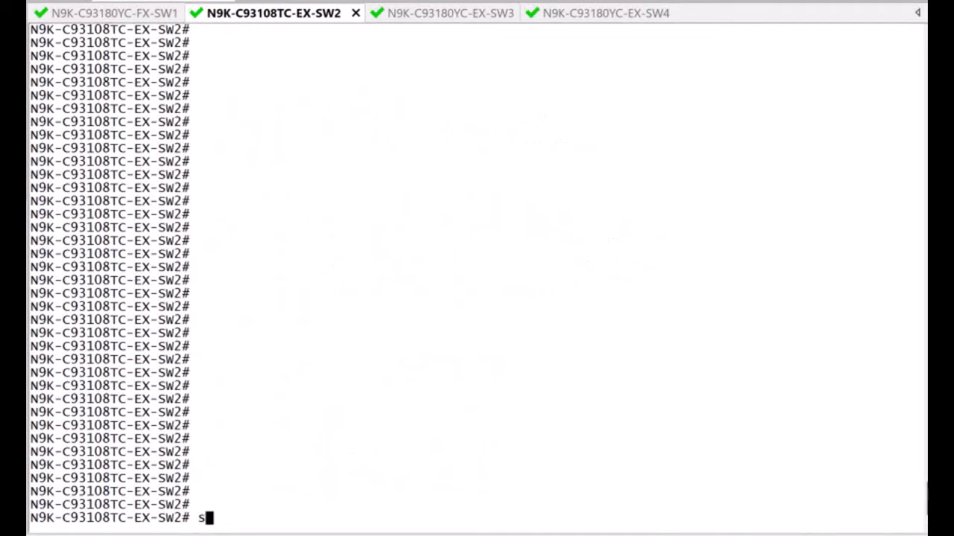
type("how queuing")
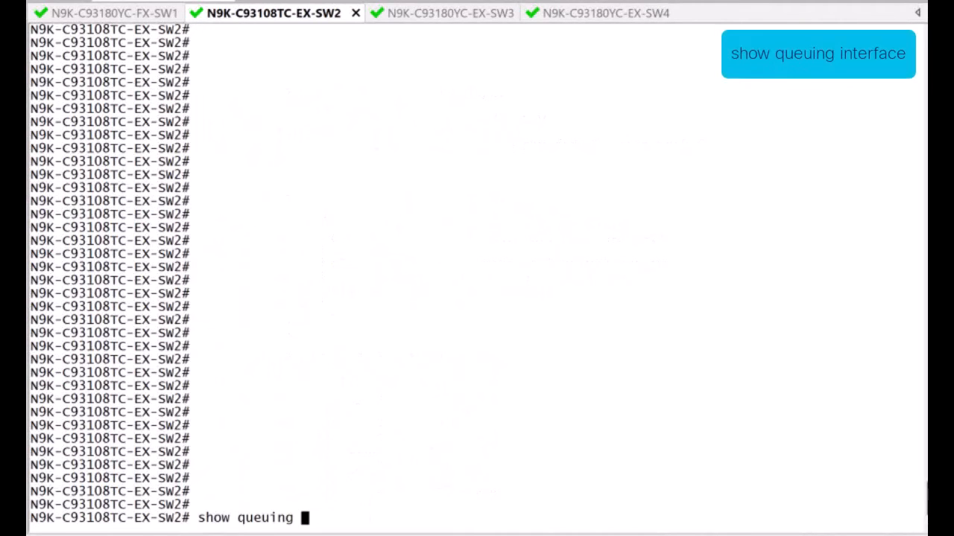
type("interf e1/")
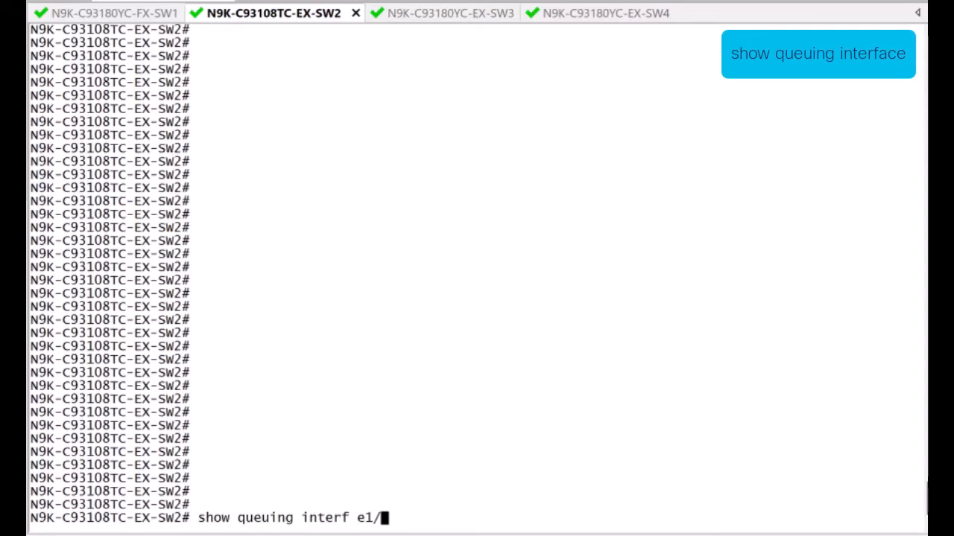
key("Return")
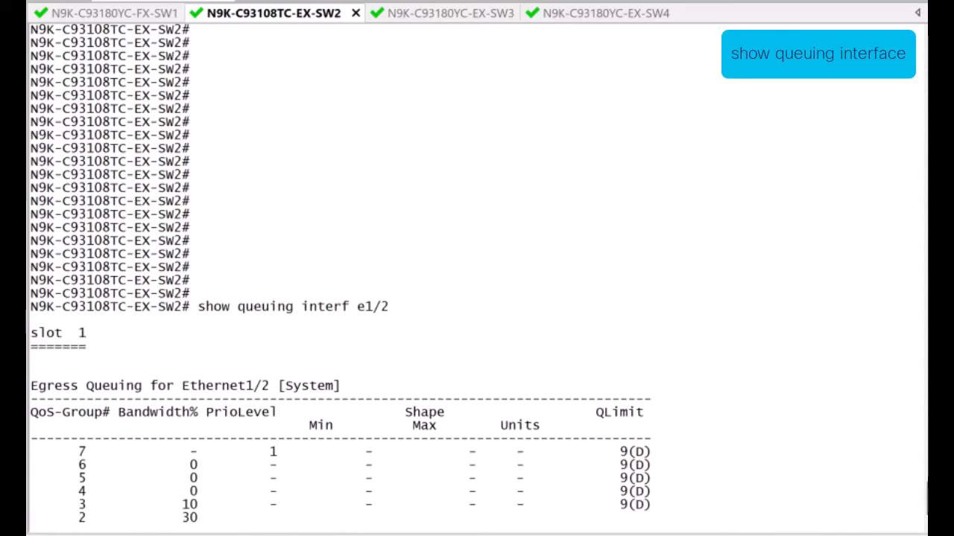
scroll("down", 3)
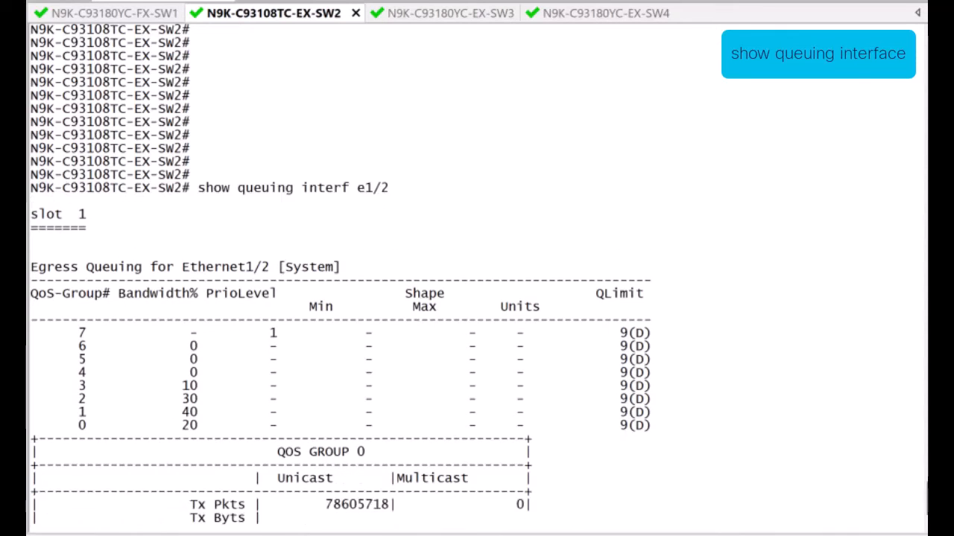
scroll("down", 3)
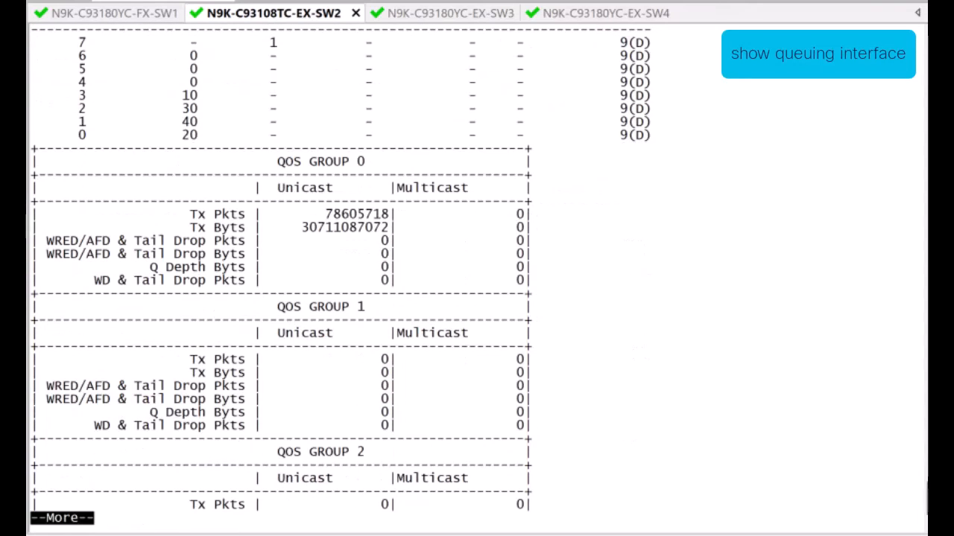
scroll("down", 3)
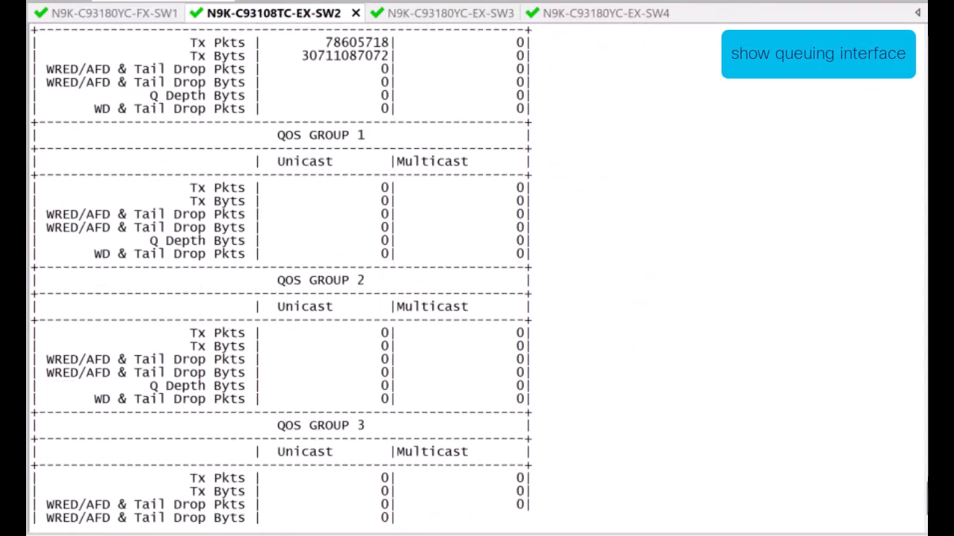
scroll("down", 3)
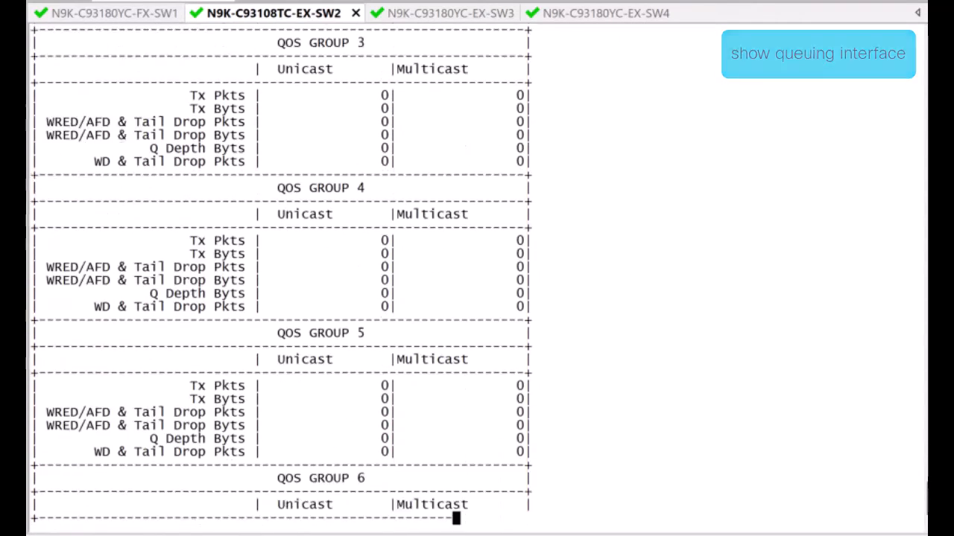
scroll("down", 3)
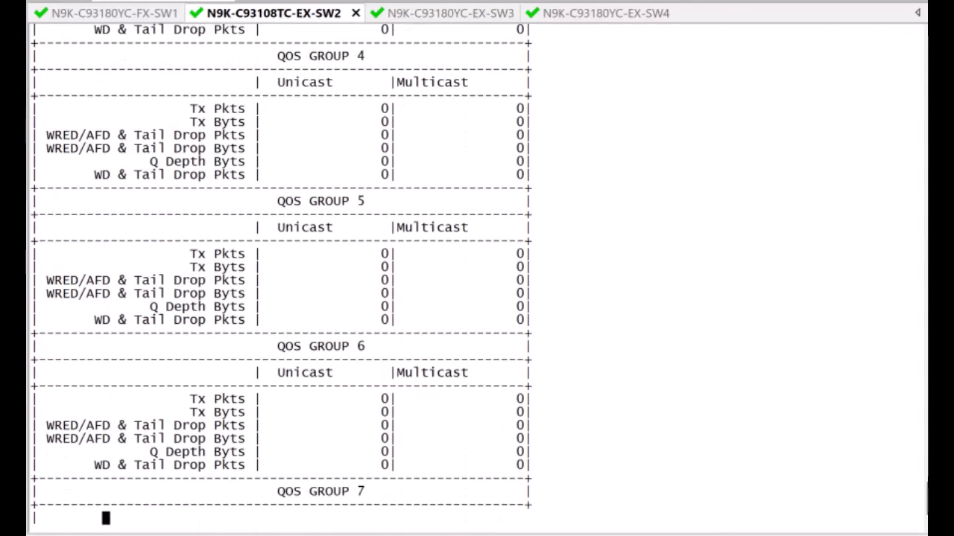
scroll("down", 3)
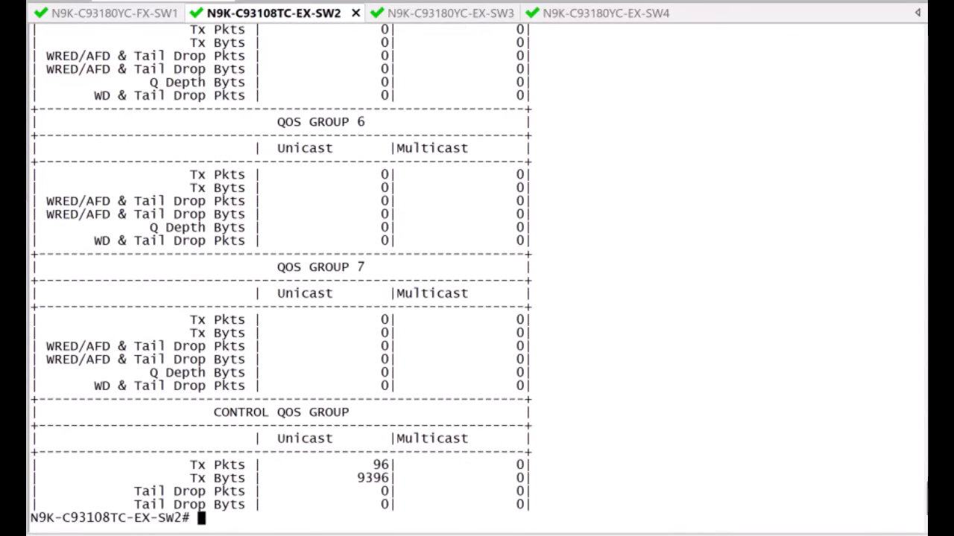
List the running QoS class-maps and policy-maps with 'show run ipqos' and page through them.
type("s")
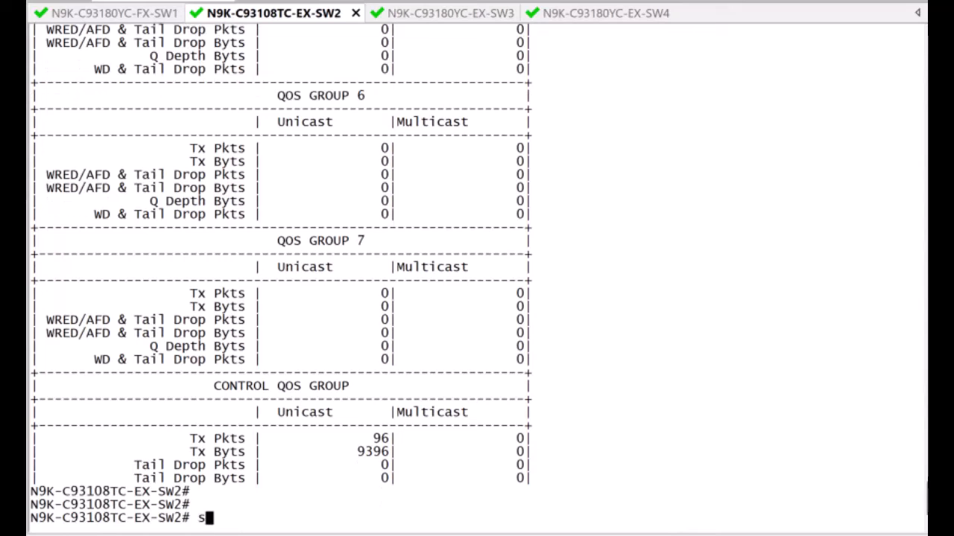
type("how run i")
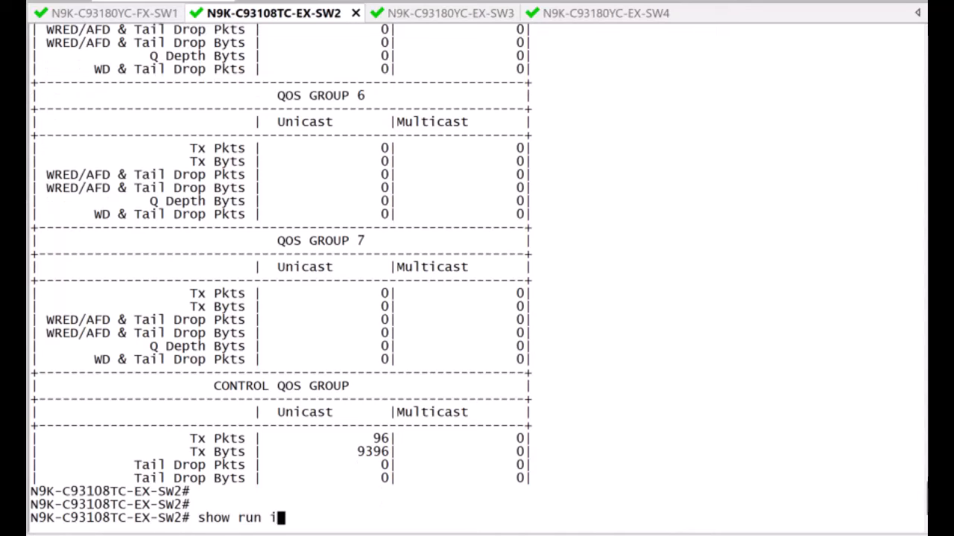
key("Return")
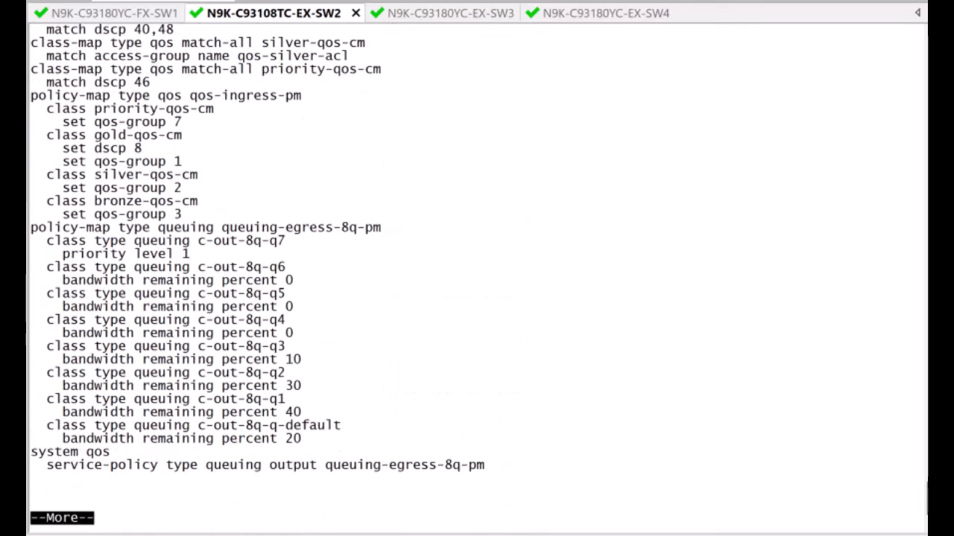
key("space")
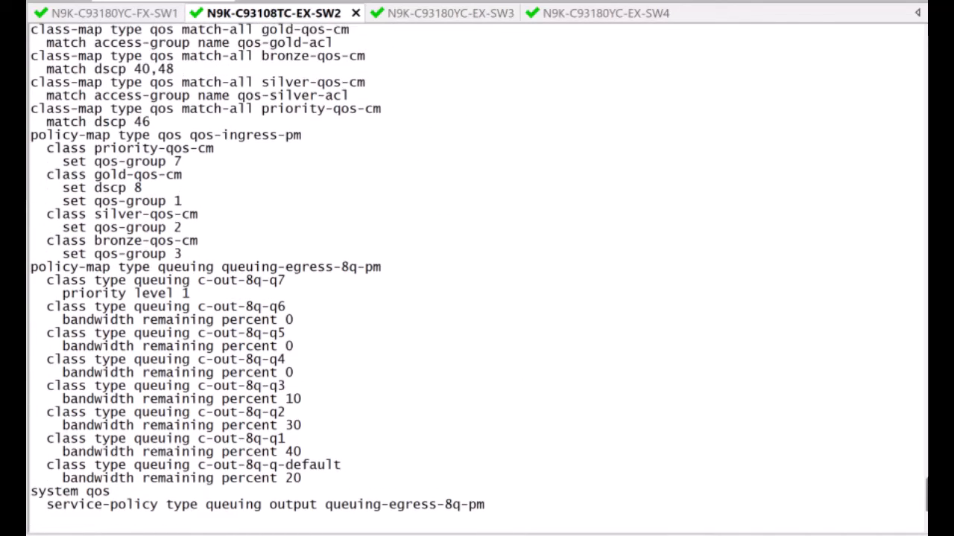
scroll("up", 3)
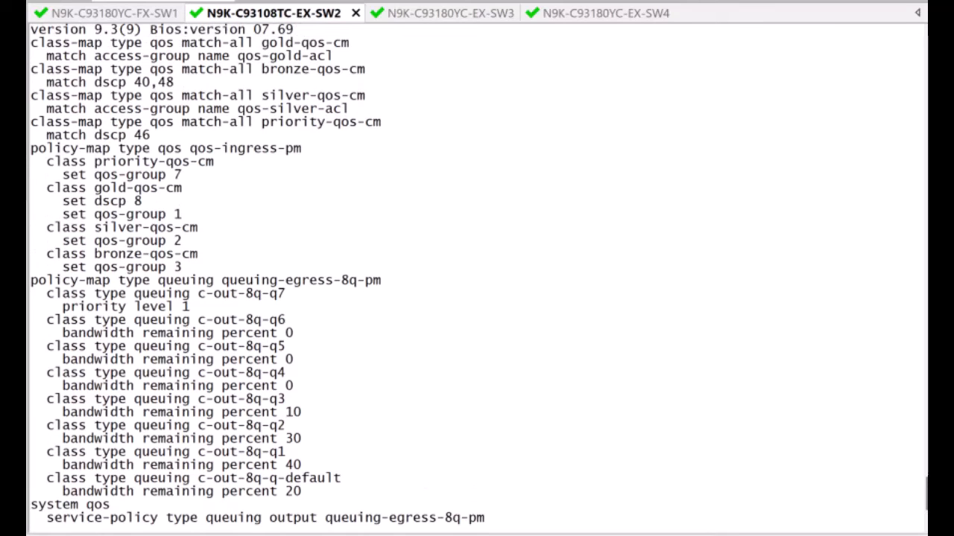
scroll("down", 3)
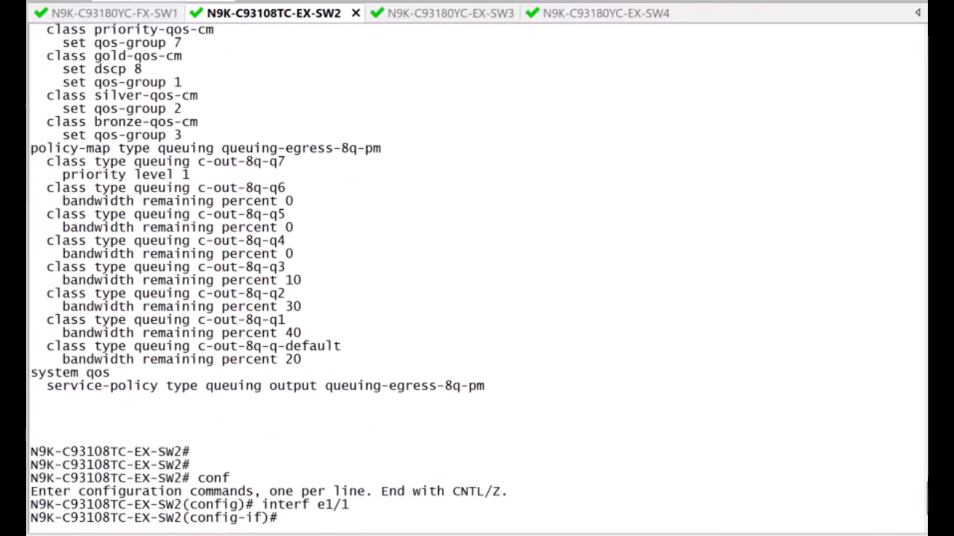
Apply qos-ingress-pm as the input QoS service policy on interface e1/1.
type("service-policy type qos i")
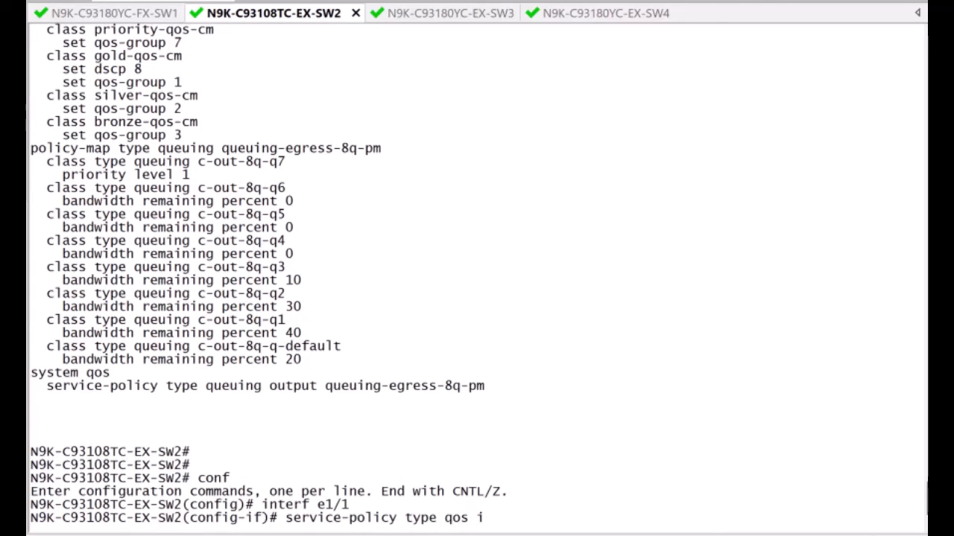
type("nput qo")
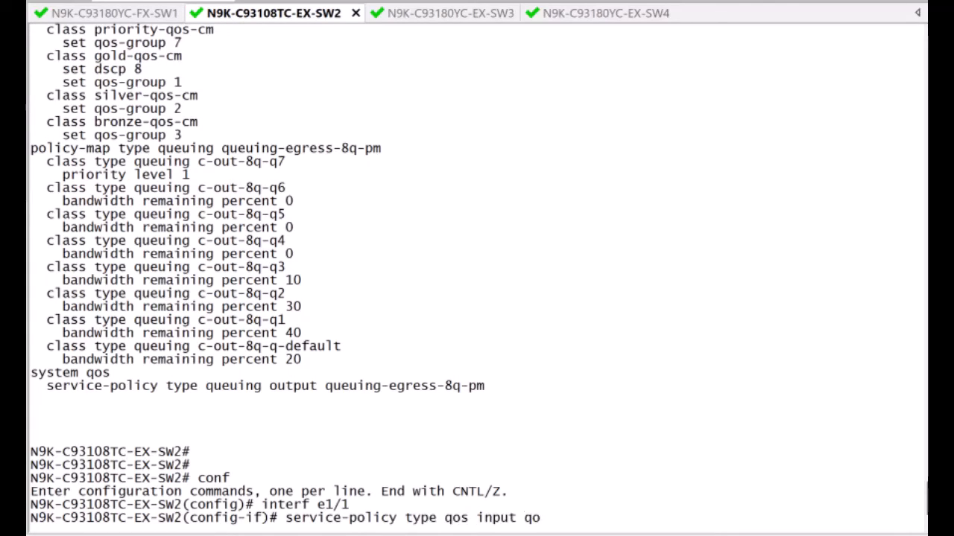
key("Return")
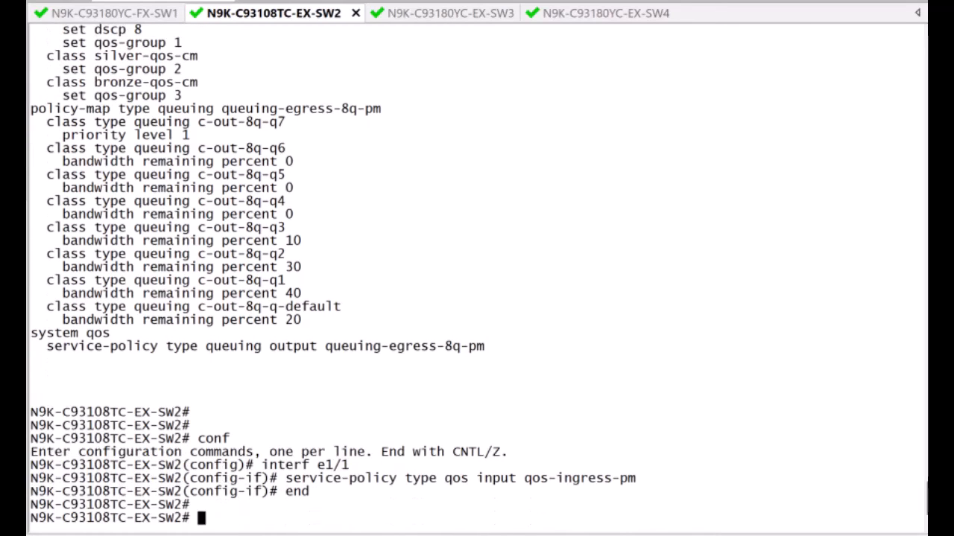
Re-check Ethernet1/2 queuing counters, now showing traffic in QoS groups 1, 2, 3 and 7.
type("show")
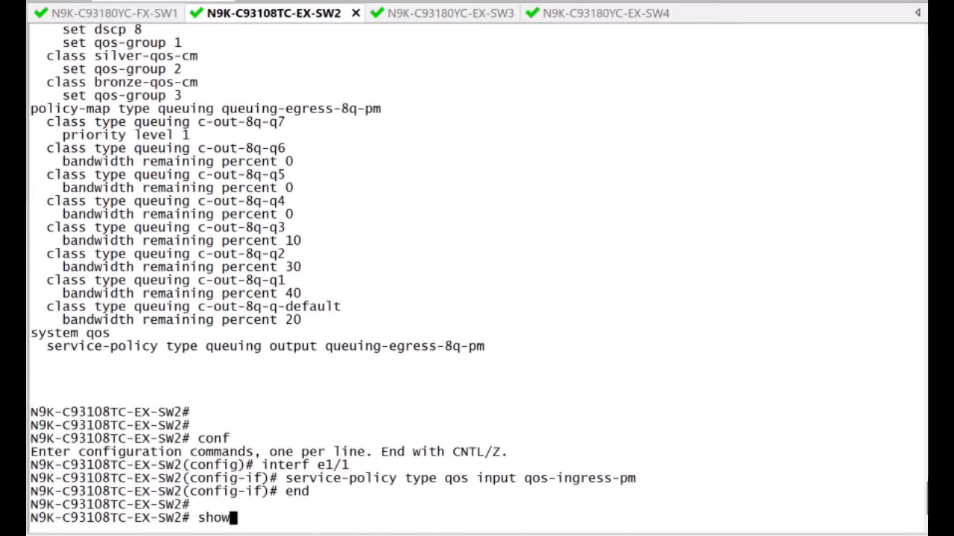
type("queuing interf")
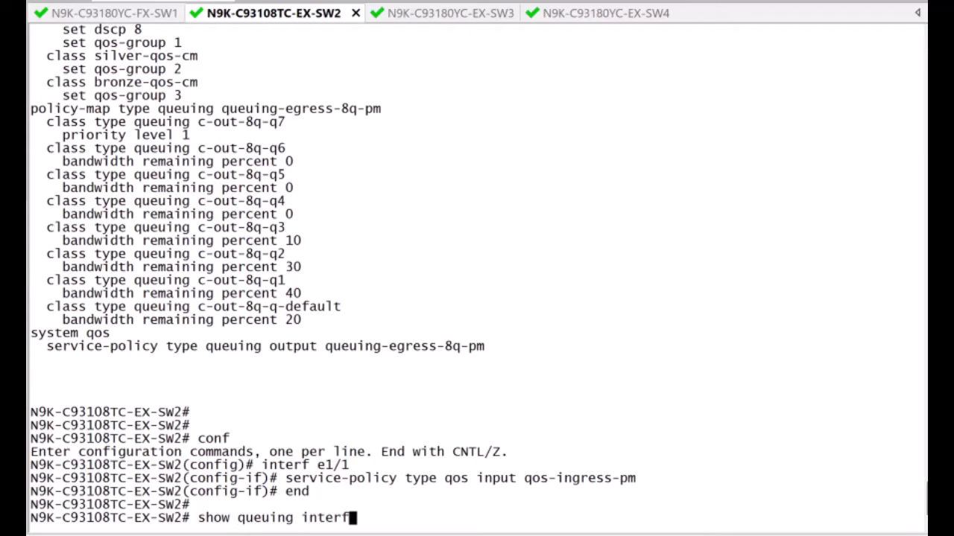
type("e1/2")
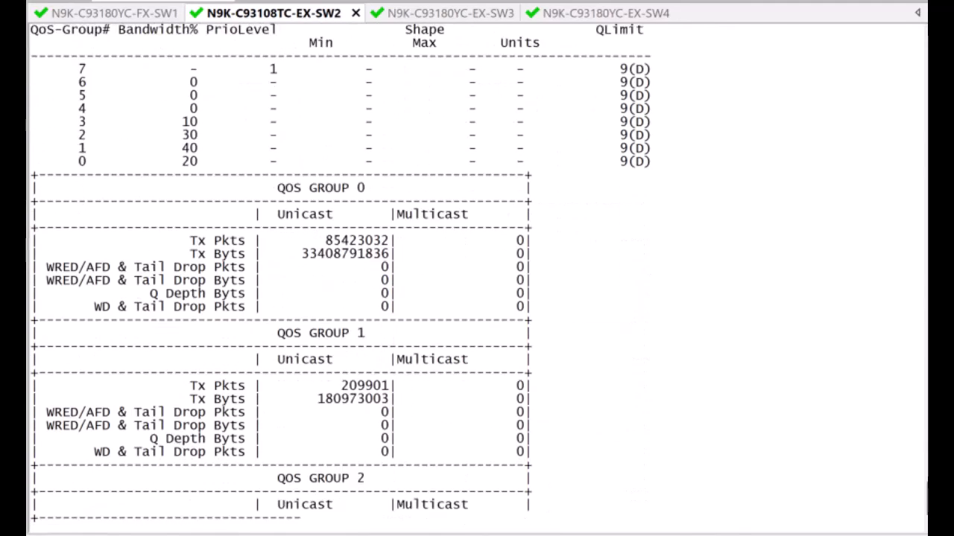
scroll("down", 3)
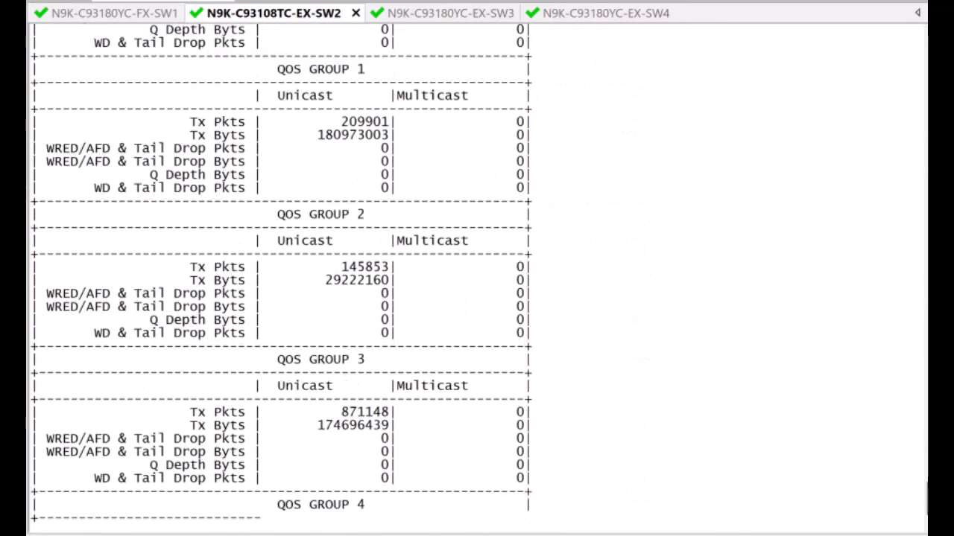
scroll("down", 3)
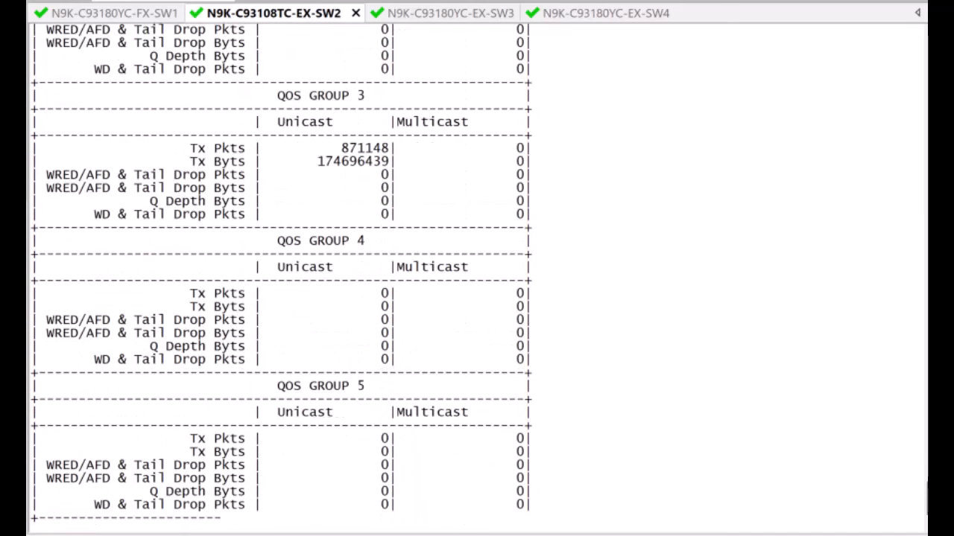
scroll("down", 3)
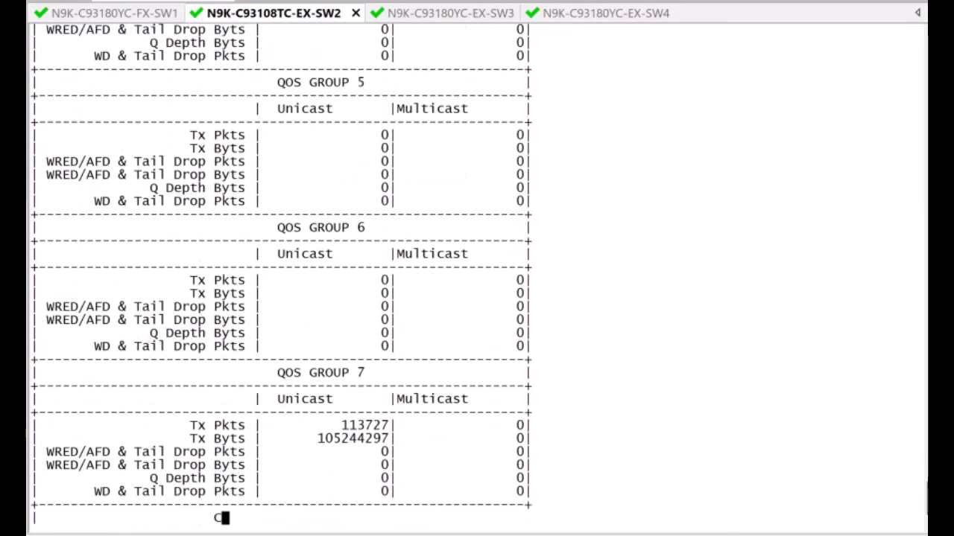
scroll("down", 3)
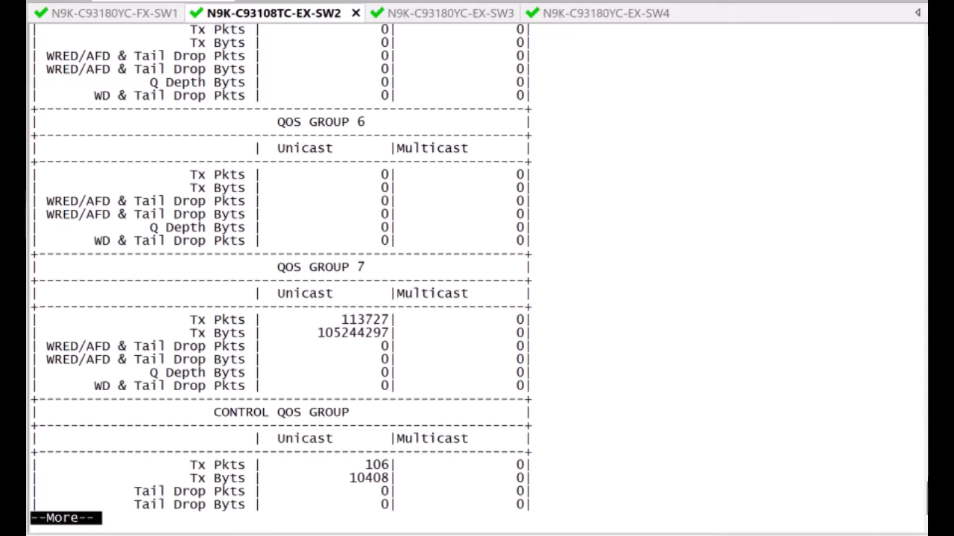